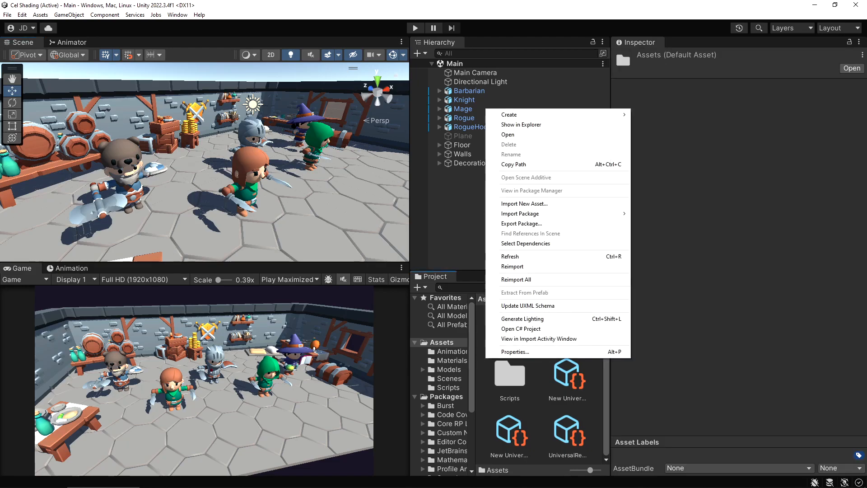
- Create an unlit URP shader graph named CelShader in the Shaders folder and open it
left_click(509, 115)
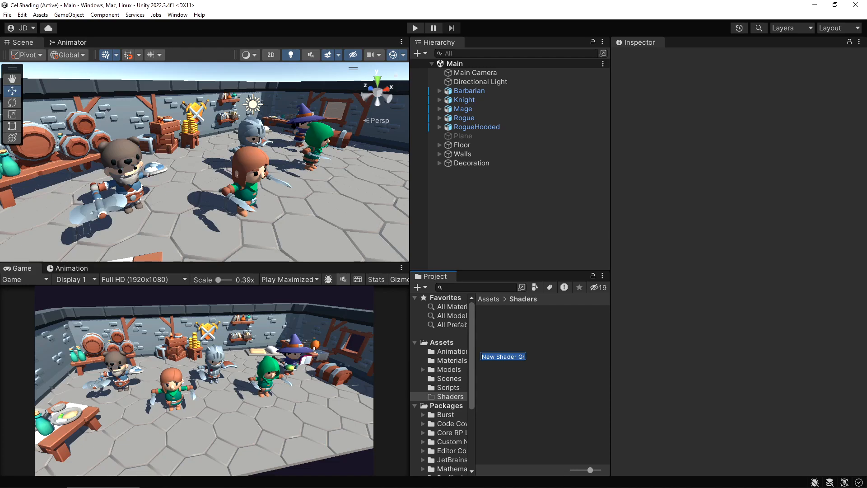
type("CelShad")
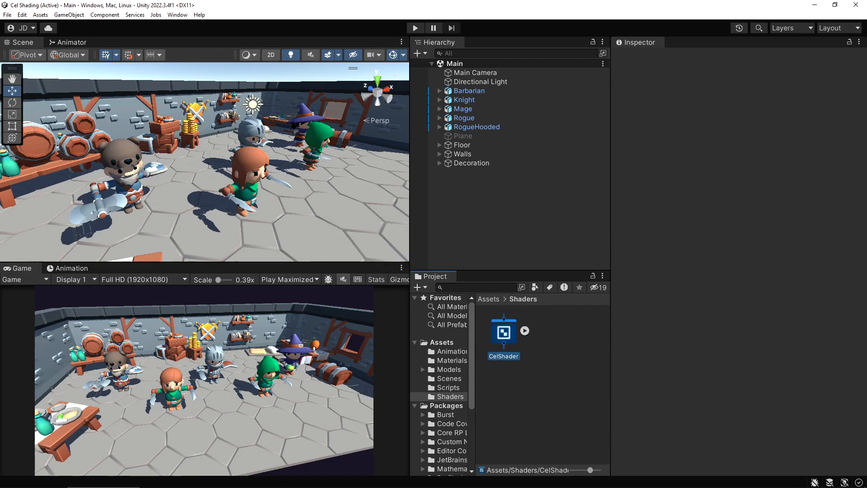
left_click(503, 331)
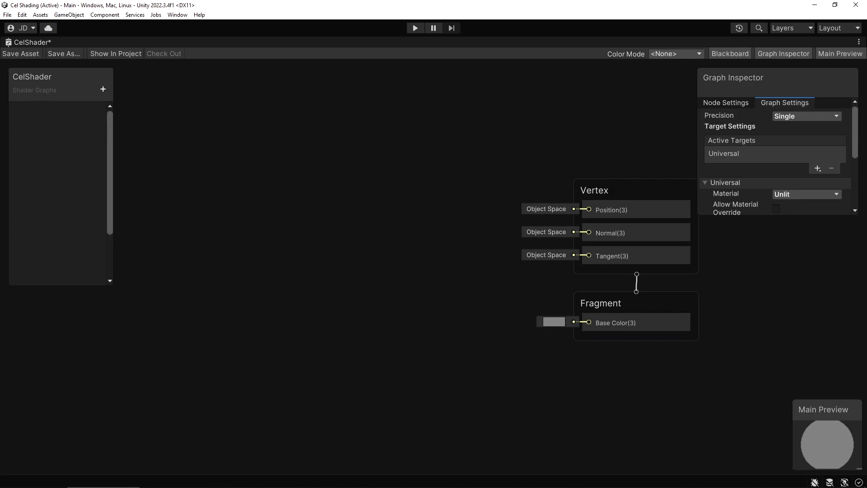
- Add a Main Light Direction node to the CelShader graph via the Create Node search
scroll("down", 3)
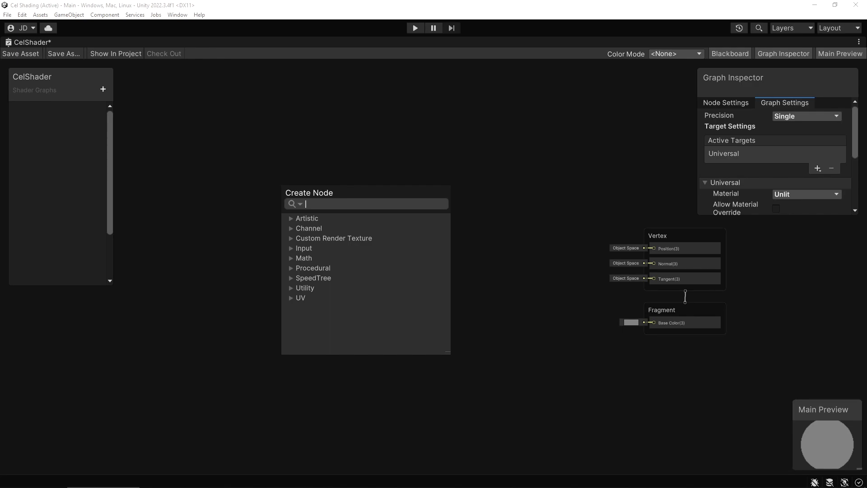
type("main")
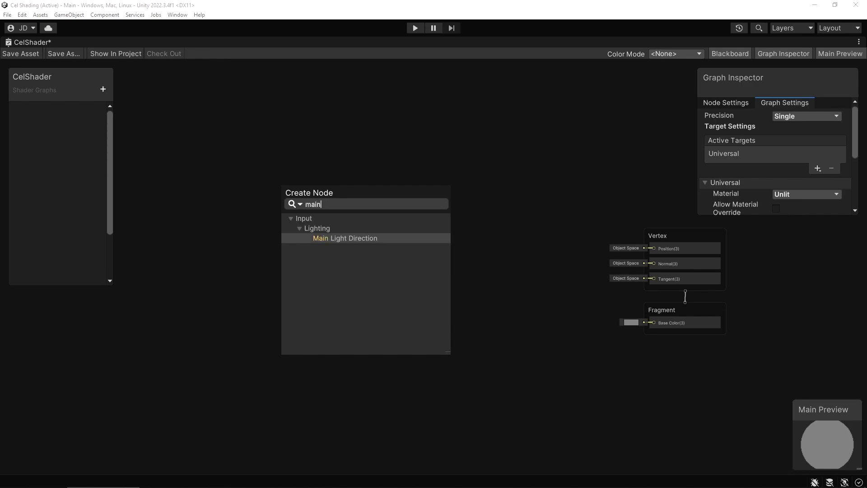
left_click(345, 238)
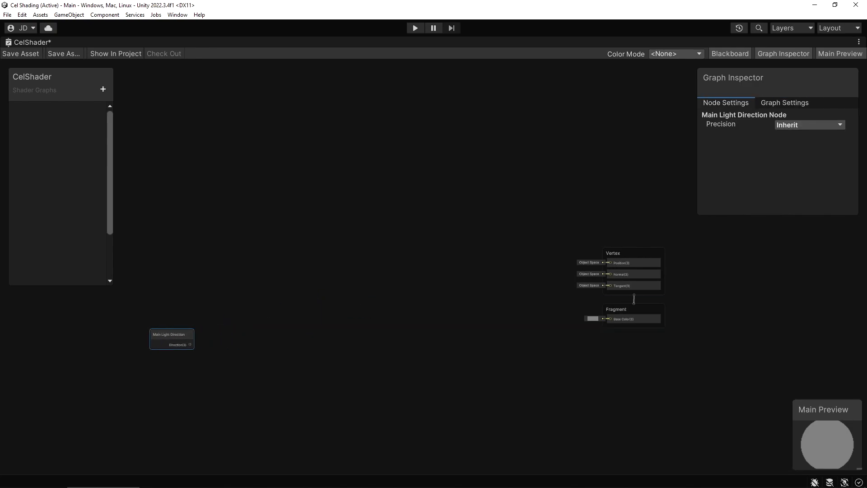
left_click(171, 334)
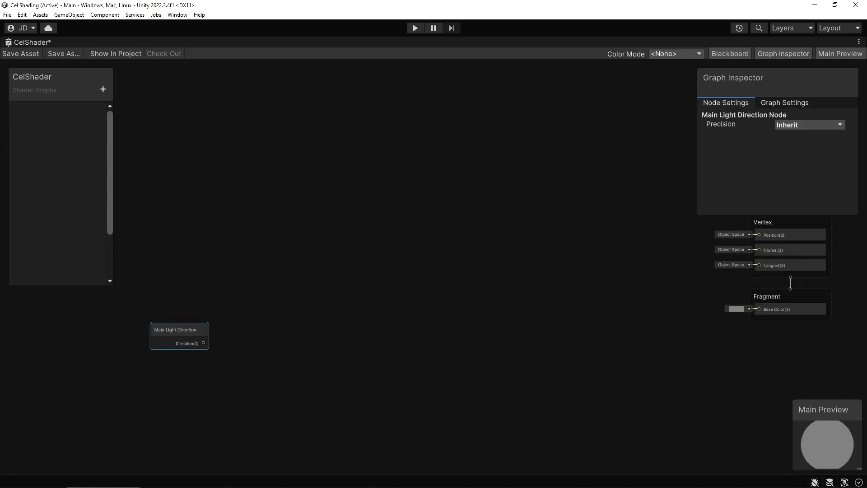
left_click(179, 328)
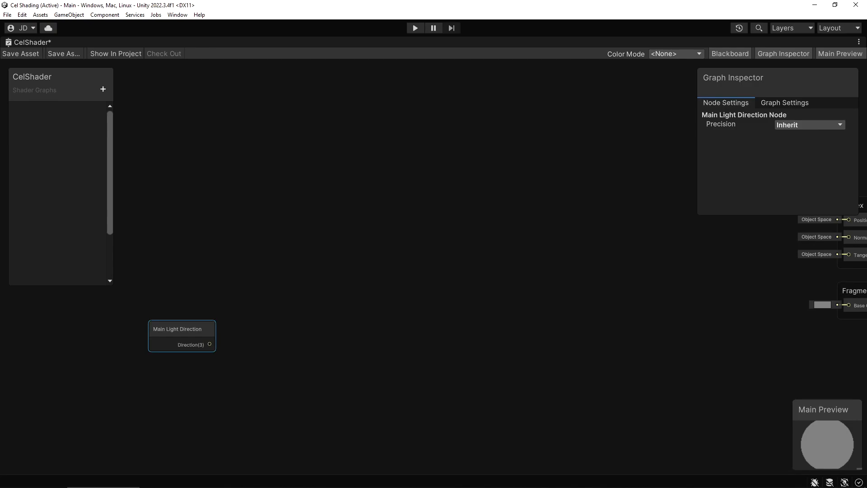
left_click(388, 221)
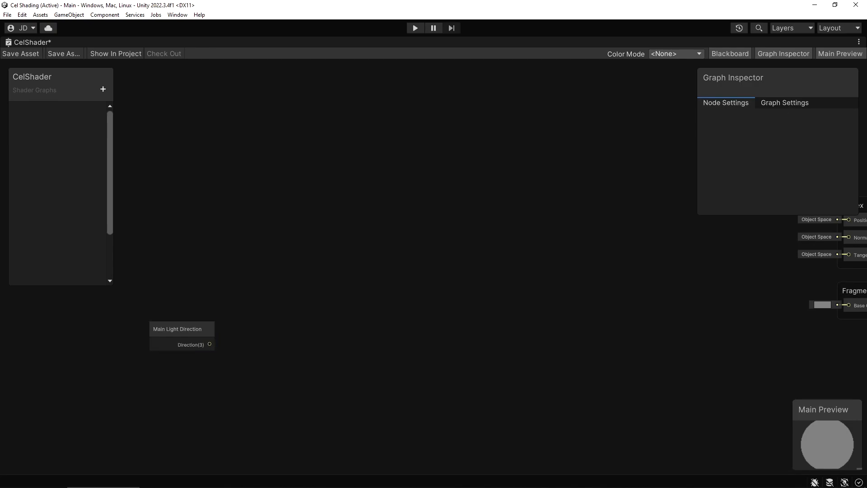
left_click(182, 329)
type("normal")
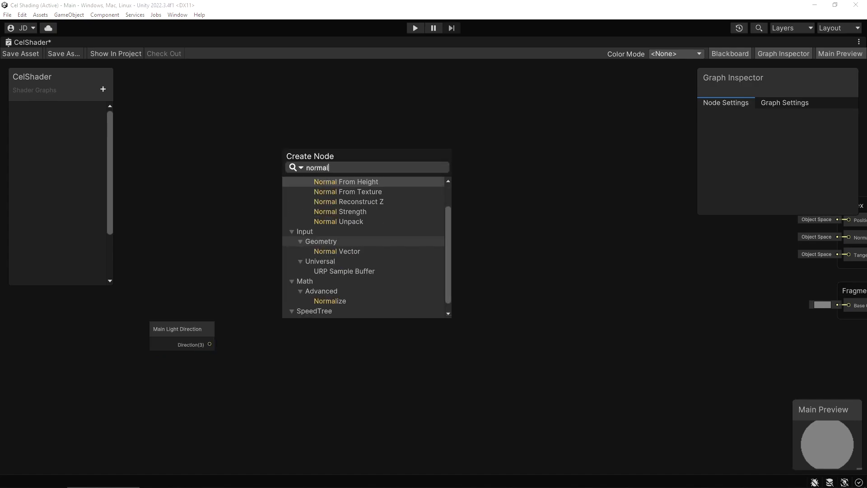
mouse_move(347, 192)
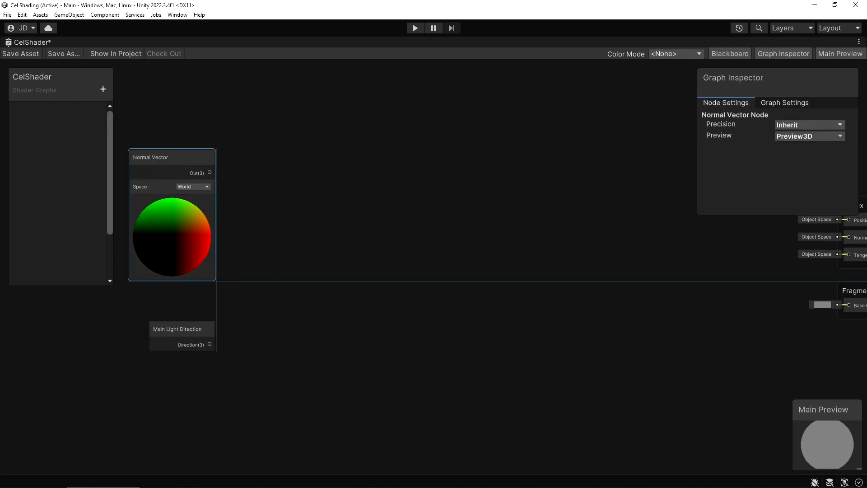
- Add a world-space Normal Vector node and feed it into a new Dot Product node
left_click(192, 187)
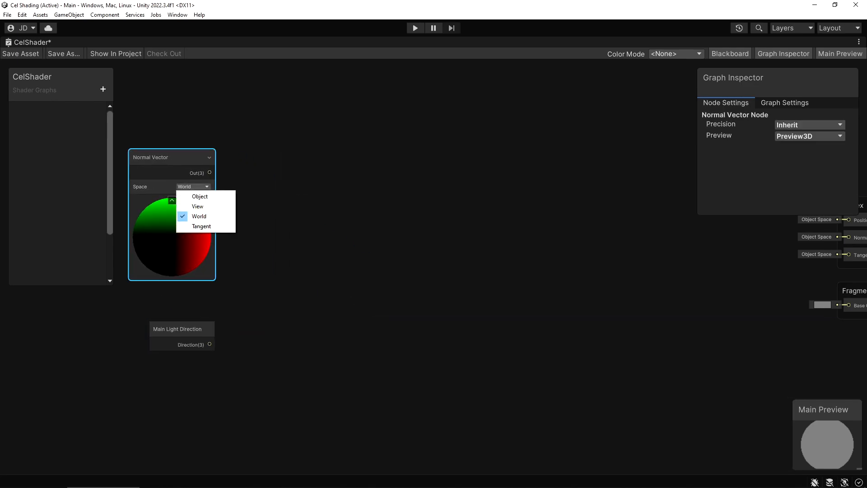
left_click(199, 216)
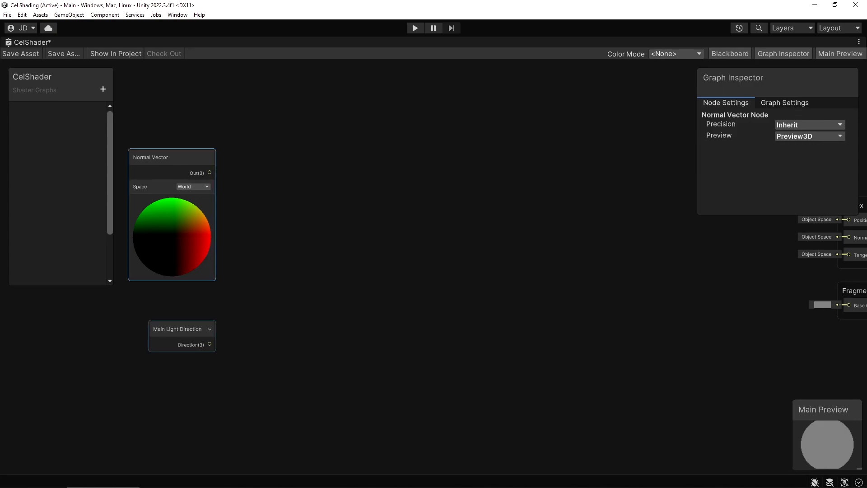
left_click(172, 157)
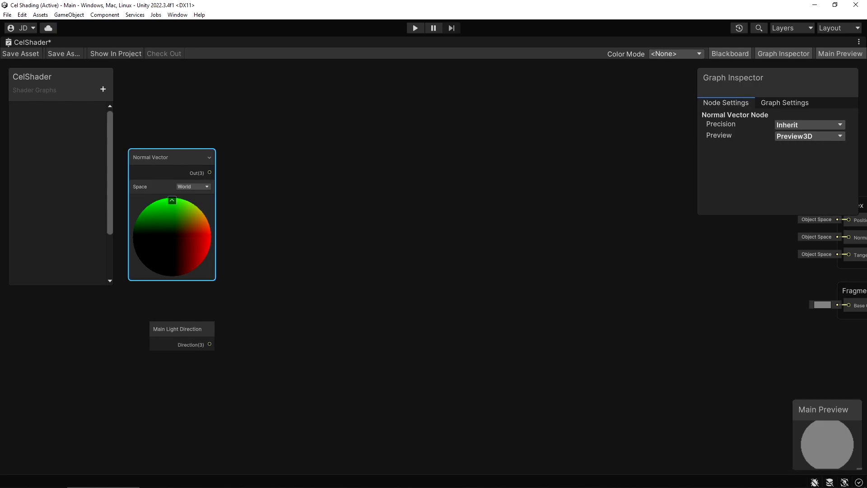
type("dot product")
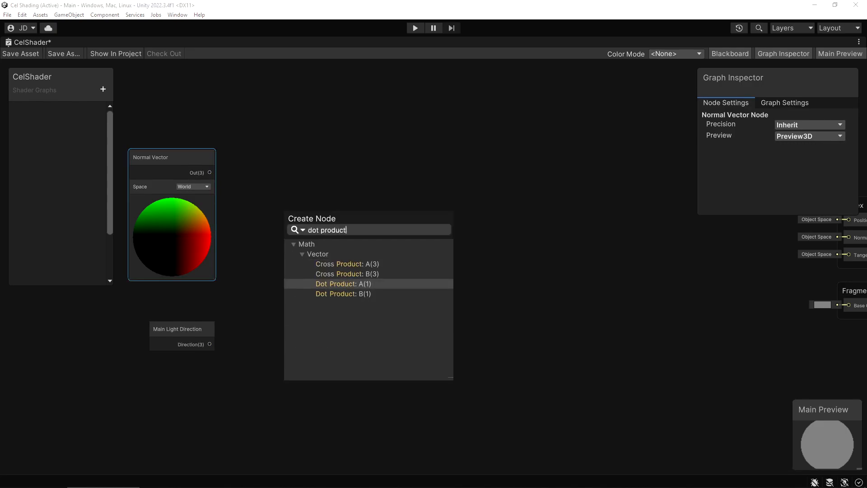
left_click(343, 284)
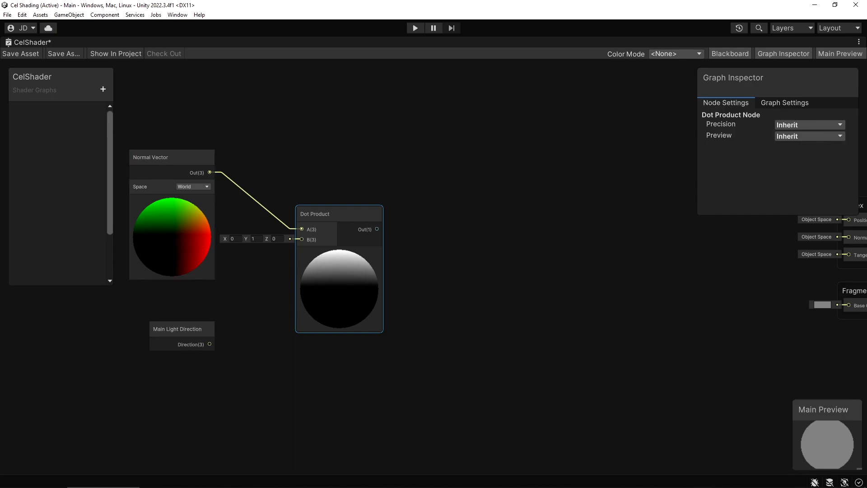
left_click(181, 329)
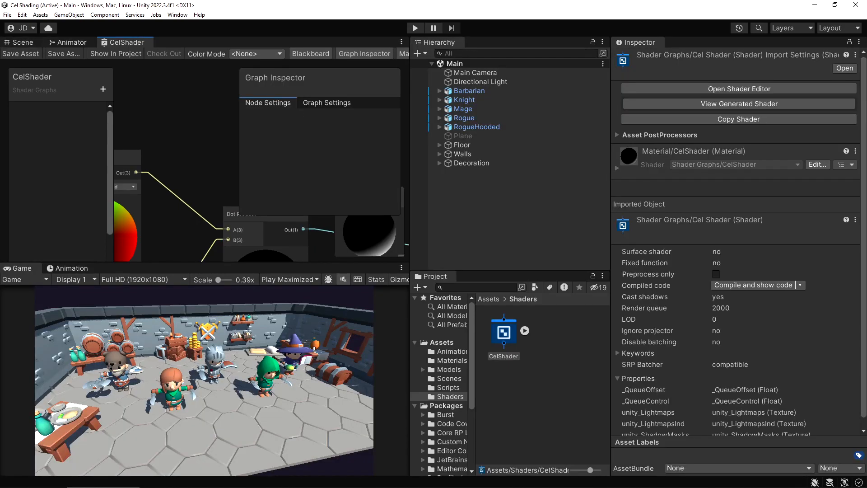
- Assign Shader Graphs > CelShader as the Rogue material's shader
left_click(19, 42)
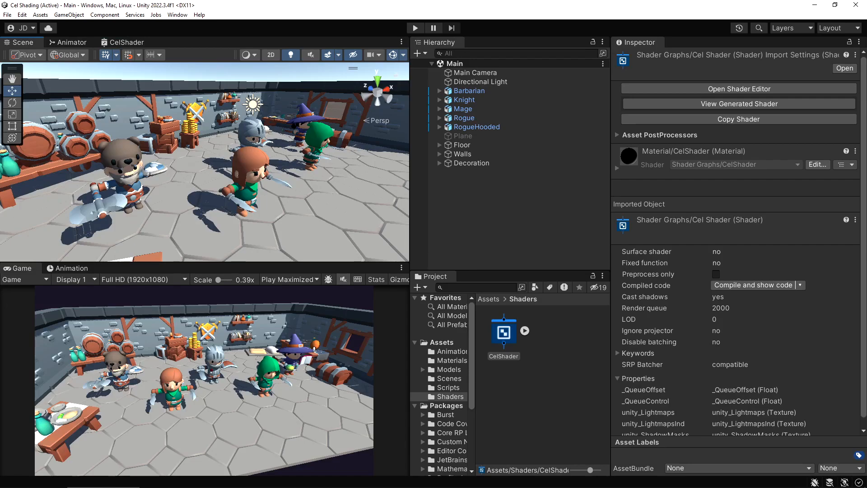
left_click(455, 360)
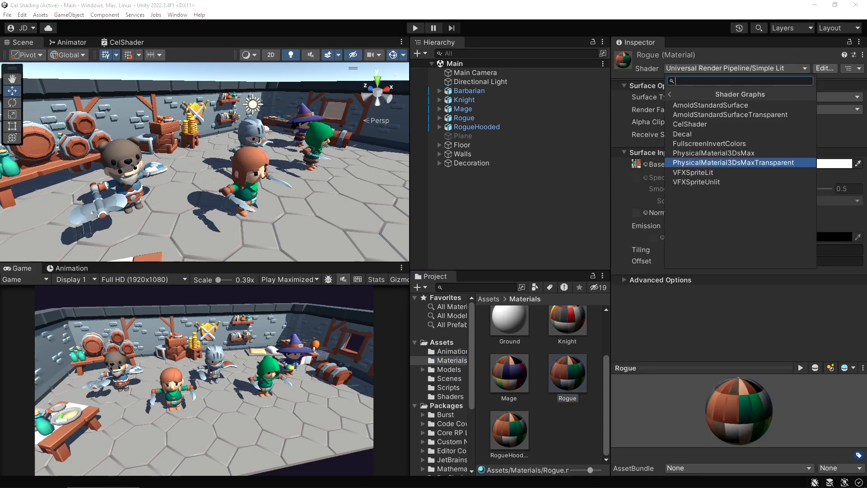
left_click(690, 124)
type("nega")
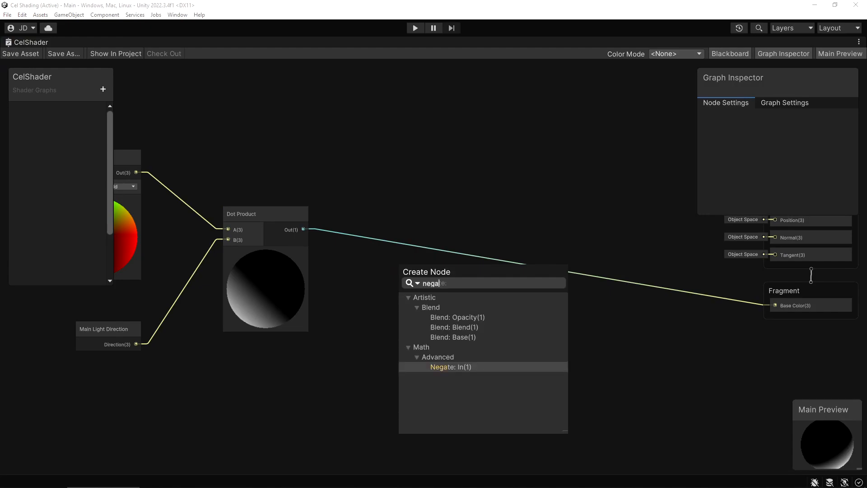
- Add a Negate node after the Dot Product, check the scene, and return to the graph
left_click(450, 367)
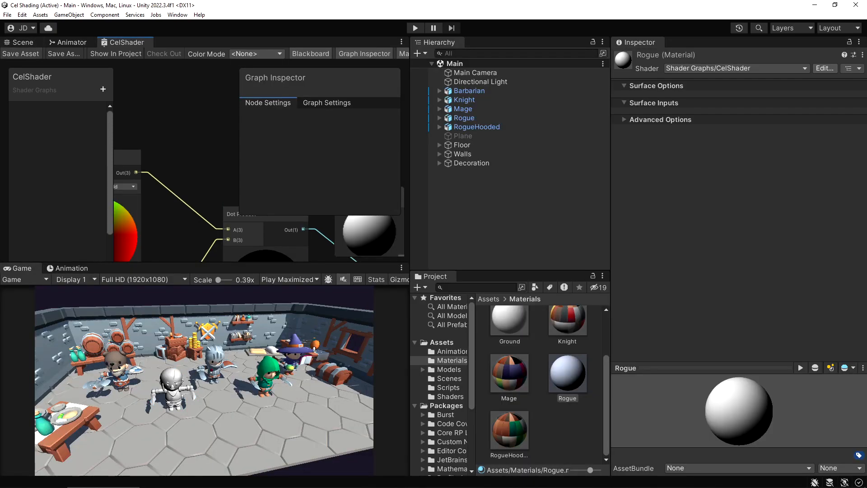
left_click(20, 42)
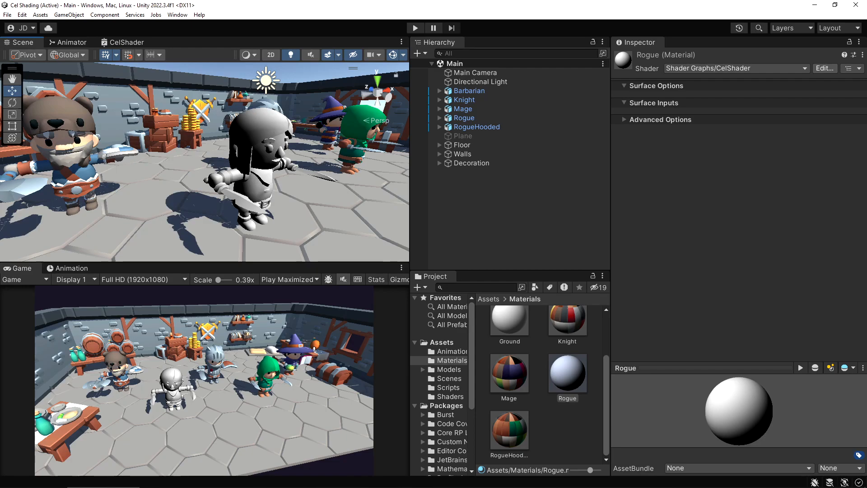
left_click(127, 43)
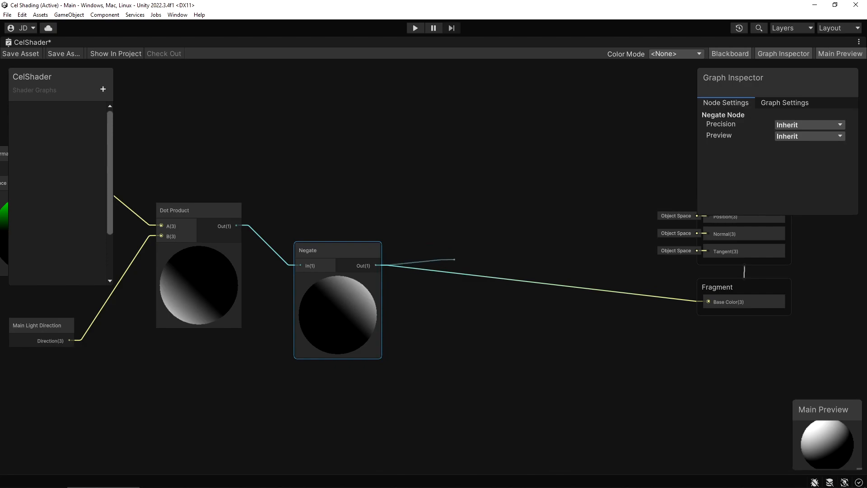
- Add a Step node thresholding the negated lighting into Base Color for two-tone shading
type("step")
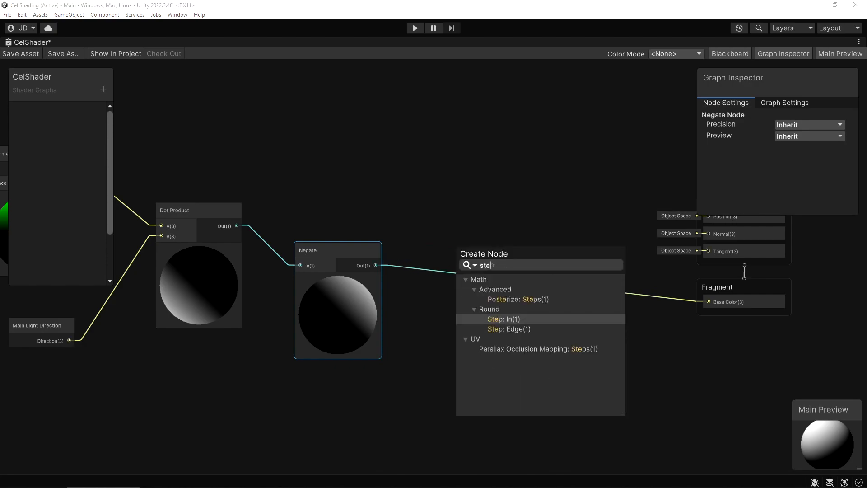
type("p")
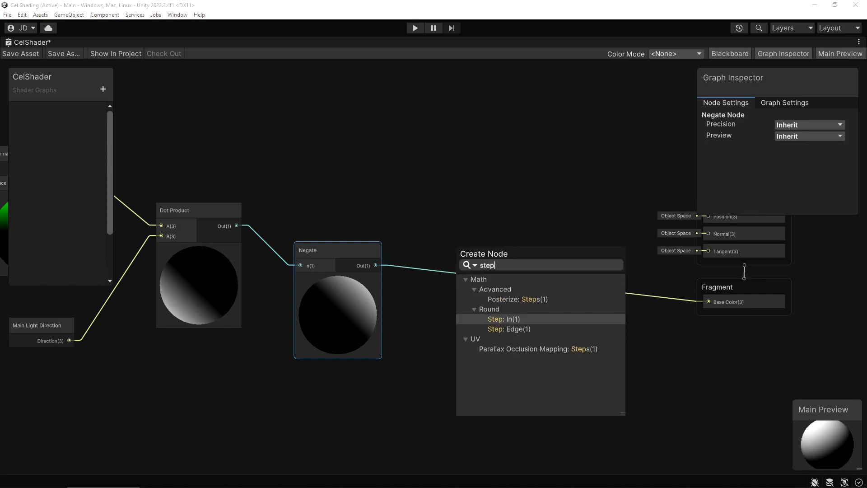
left_click(499, 319)
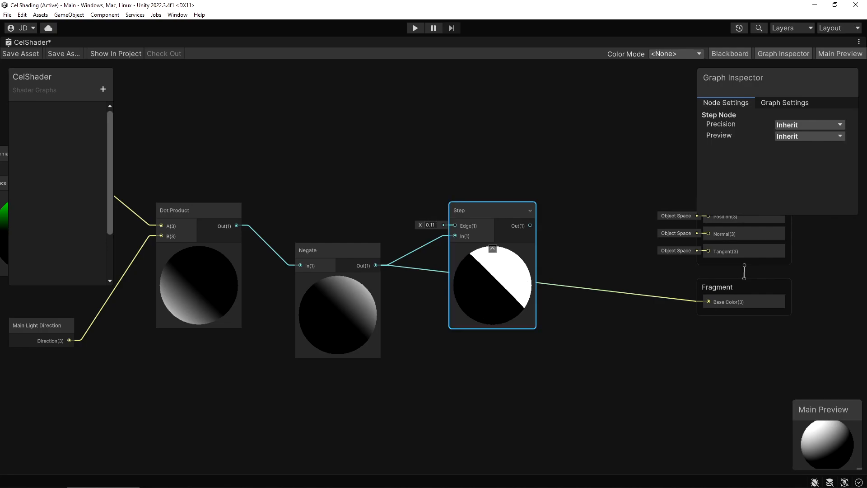
left_click(103, 89)
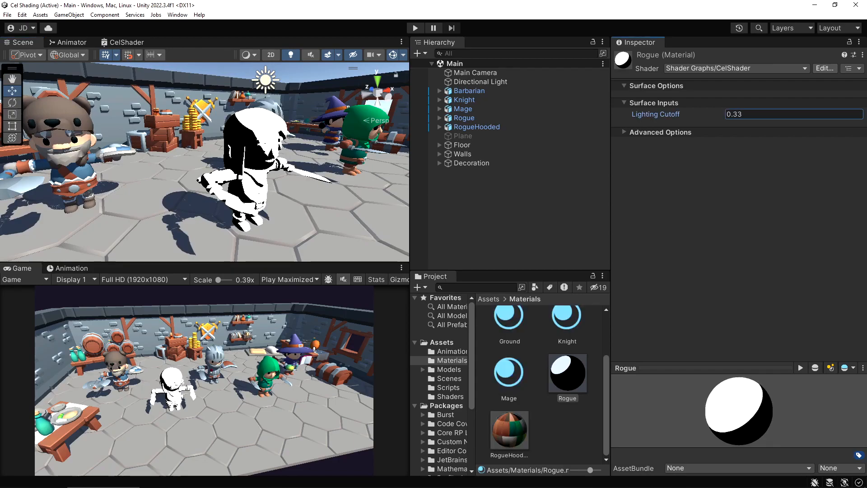
- Try Lighting Cutoff values of -0.34 and 0.62 on the Rogue material
type("-0.34")
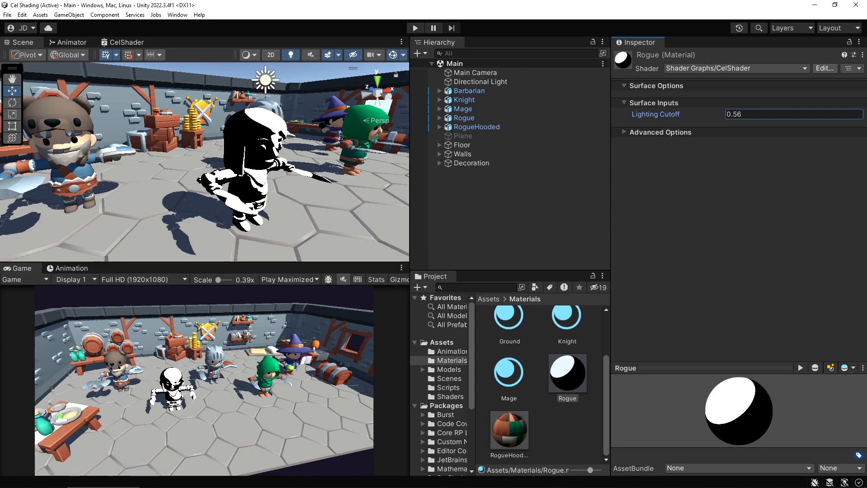
type("0.62")
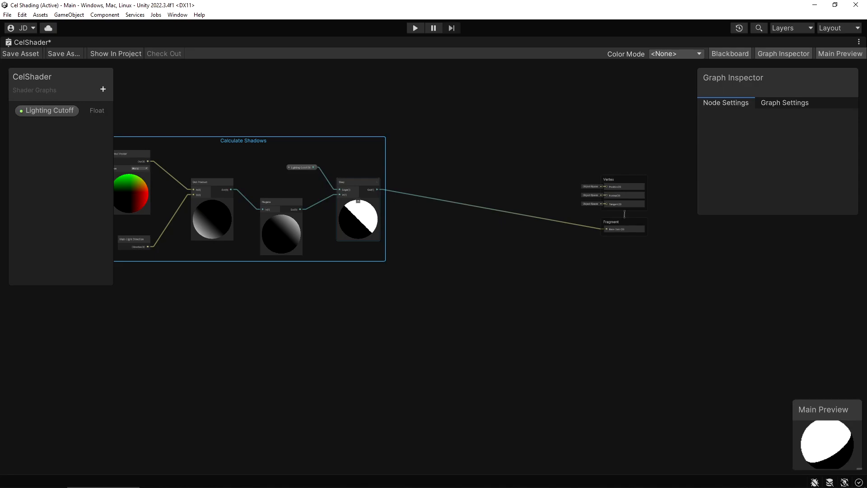
- Add a new float property to the CelShader Blackboard for shadow brightness
left_click(103, 90)
type("maximum")
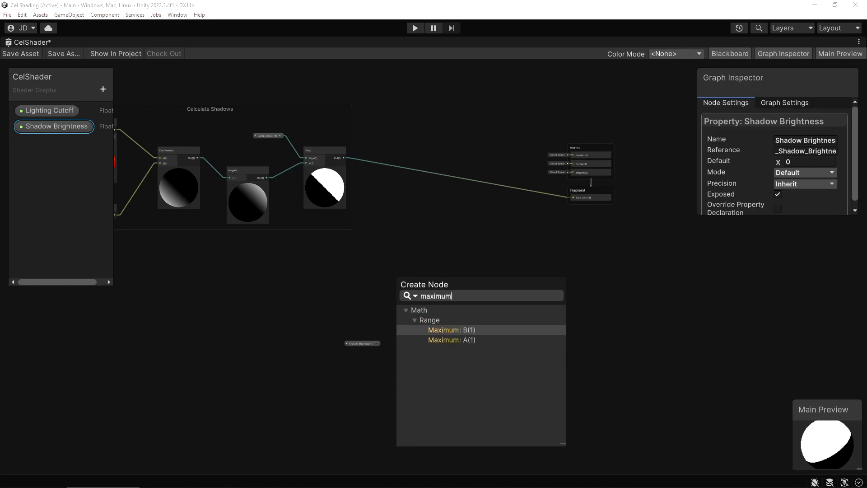
- Add a Maximum node combining Step output with Shadow Brightness (default 0.5) into Base Color, then save
left_click(452, 329)
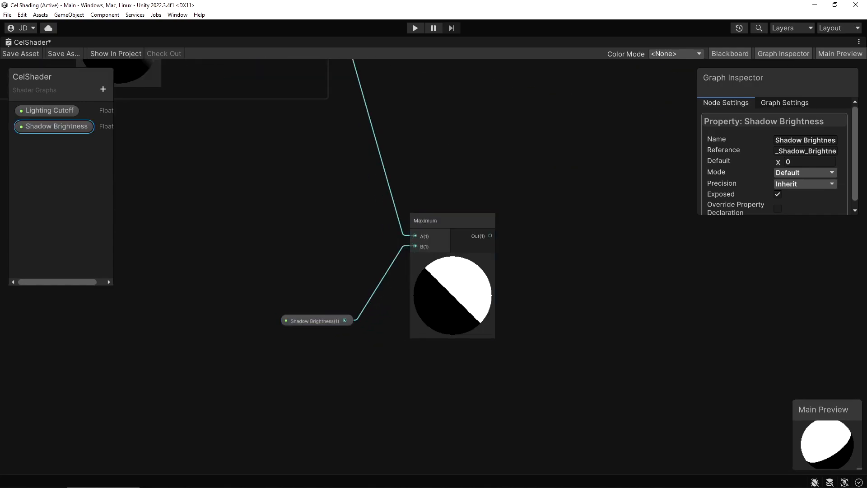
type("0.5")
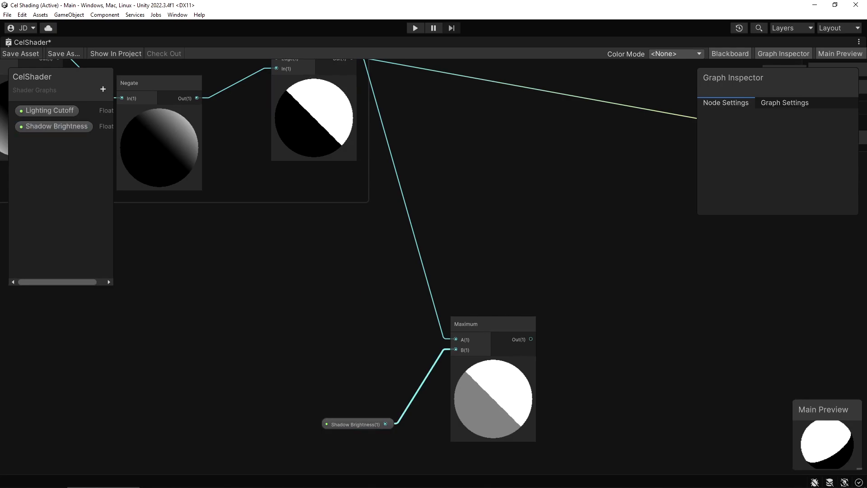
left_click(314, 80)
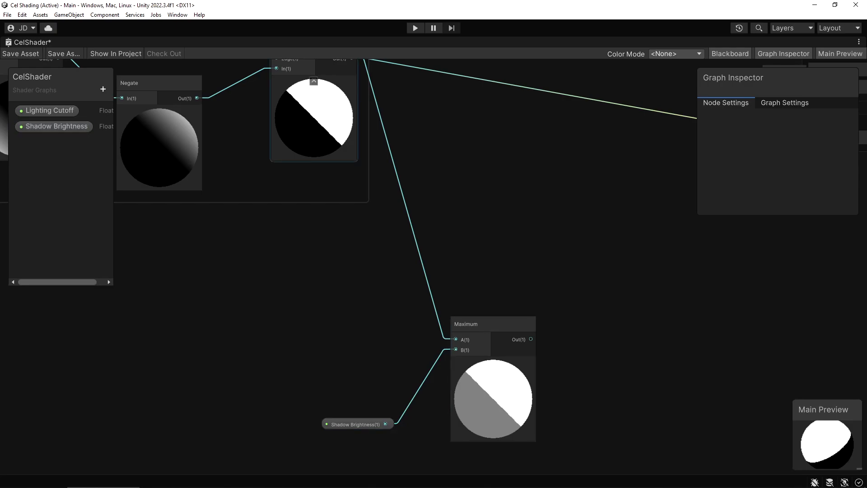
left_click(490, 324)
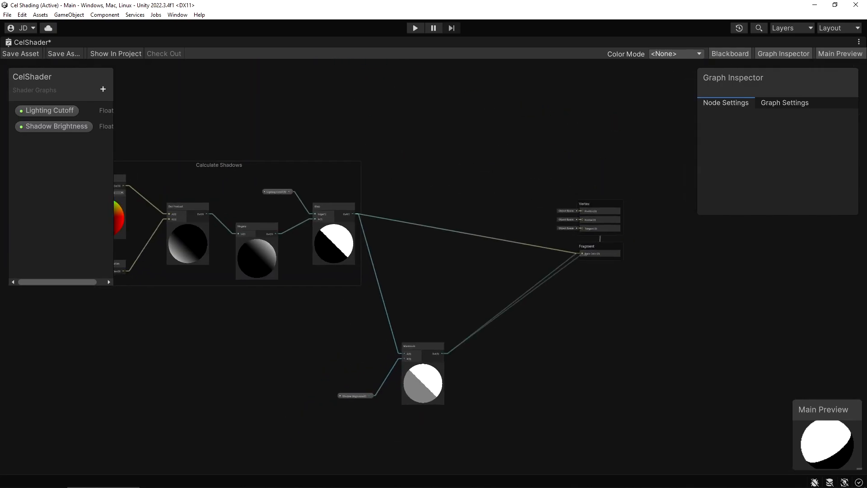
left_click(21, 53)
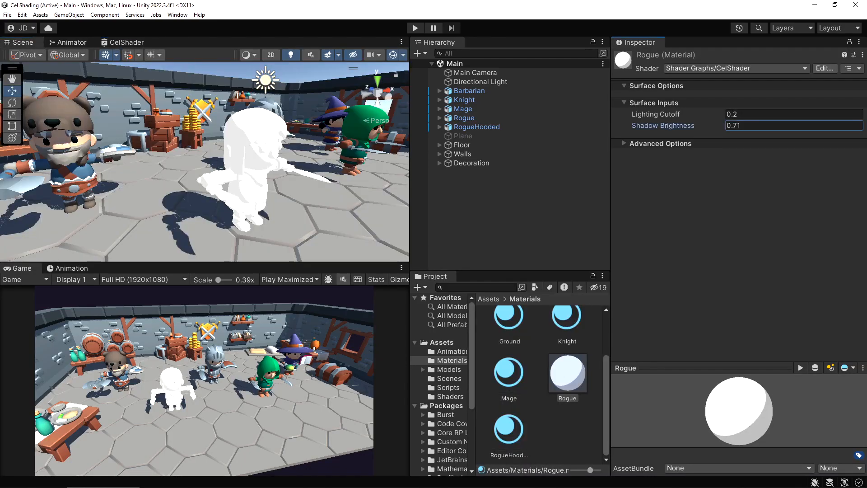
- Try Shadow Brightness values 0.65 and 1.82 on the Rogue material, then return to the graph
type("0.65")
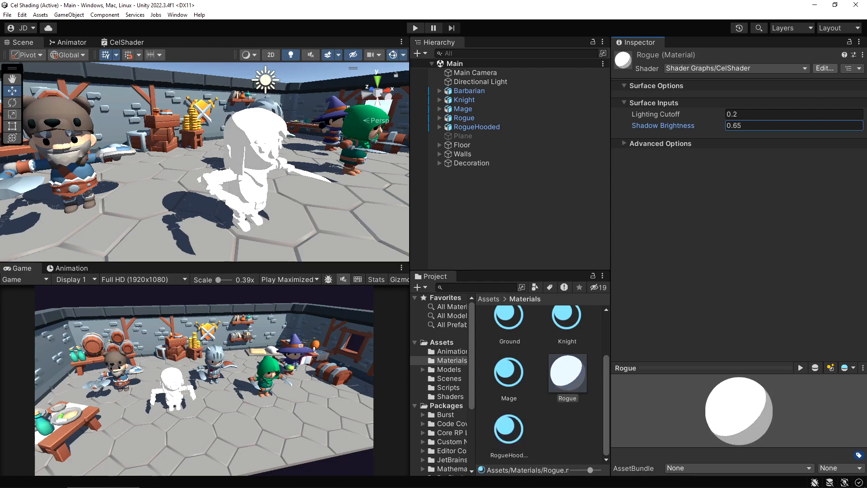
type("1.82")
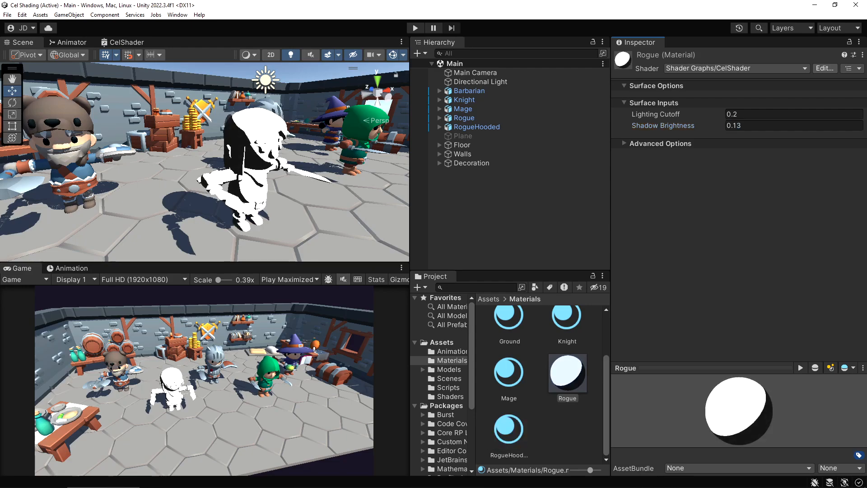
left_click(126, 43)
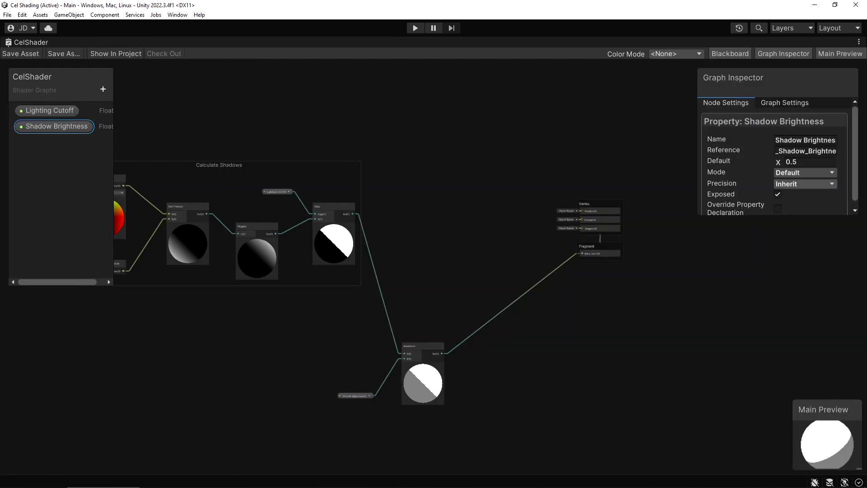
- Switch Shadow Brightness and Lighting Cutoff to Slider mode with Lighting Cutoff minimum -1, then save
left_click(804, 172)
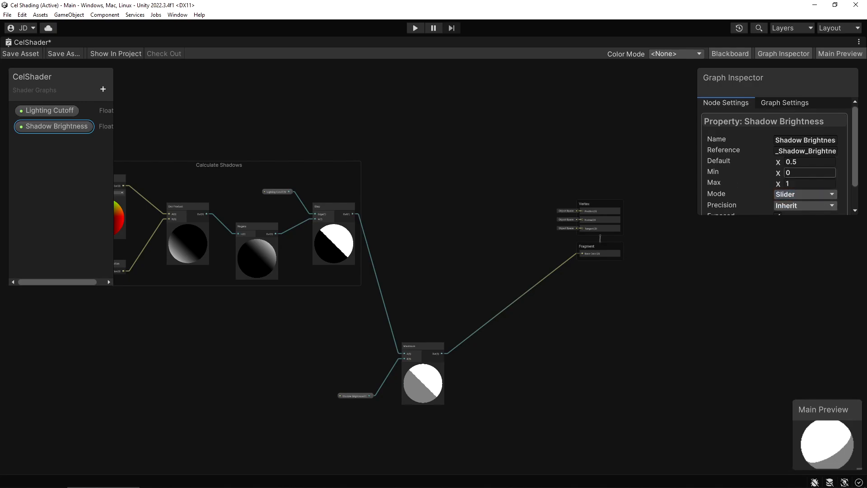
left_click(49, 110)
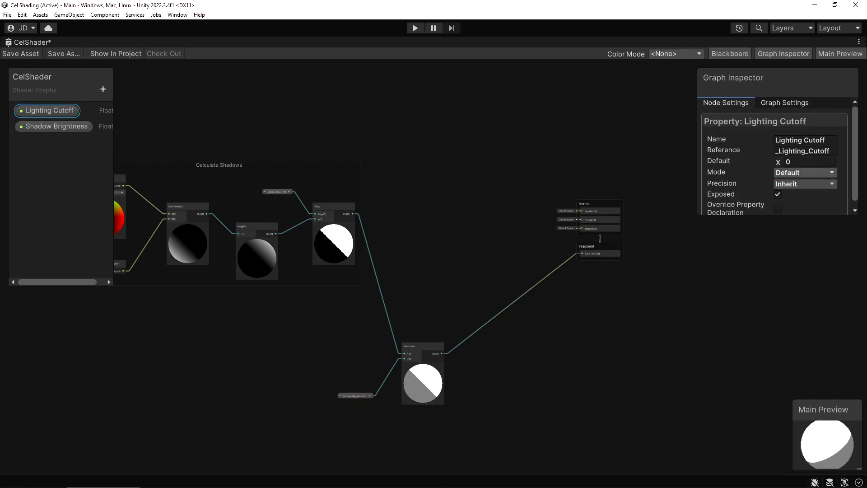
left_click(805, 171)
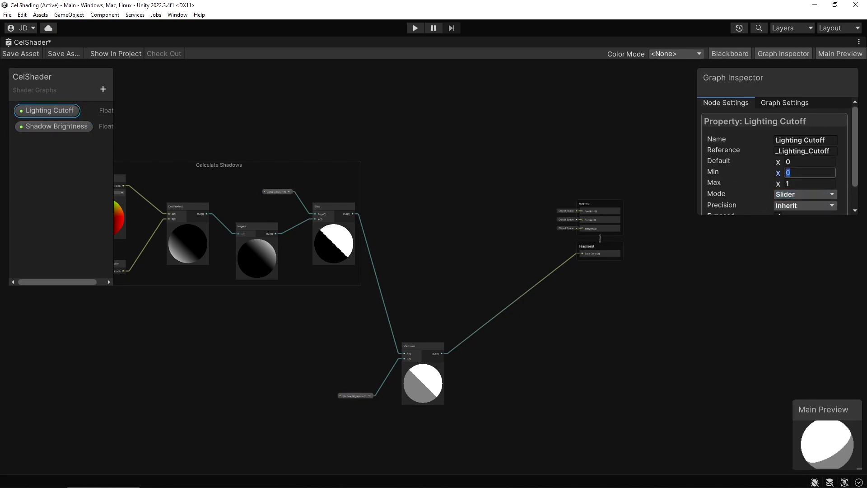
type("-1")
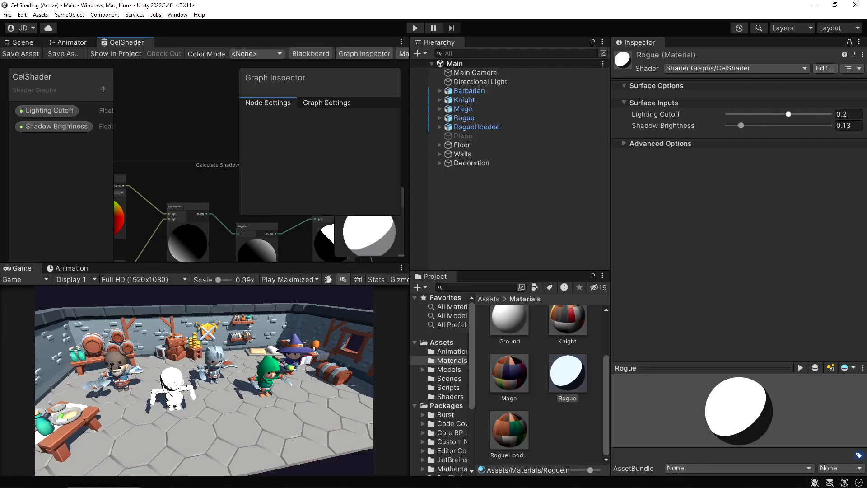
left_click(19, 42)
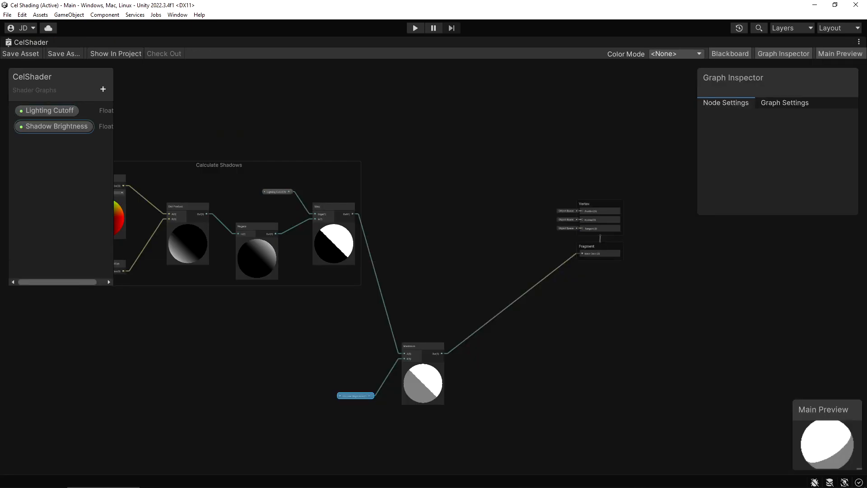
- Add a Texture 2D property named Main Texture to the Blackboard
left_click(103, 89)
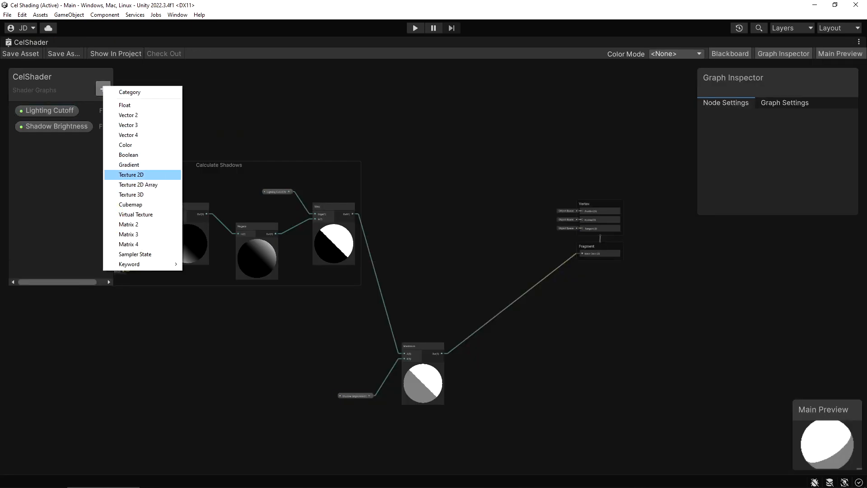
left_click(131, 174)
type("Main Texture")
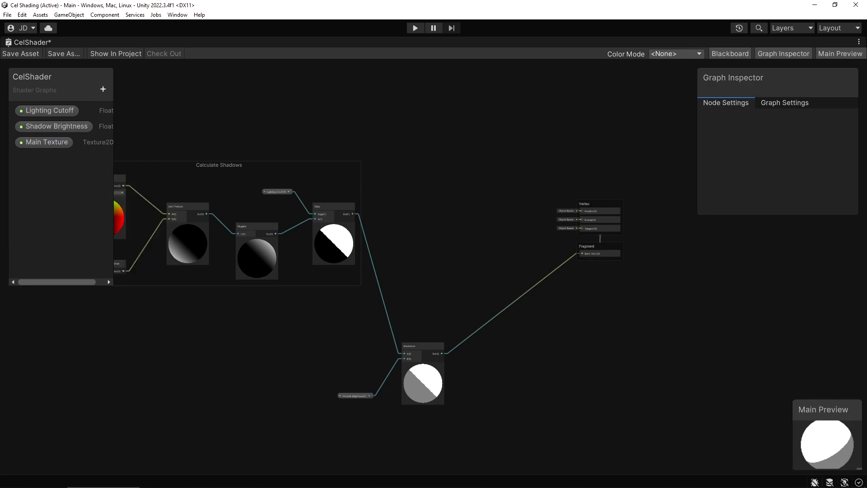
left_click(103, 89)
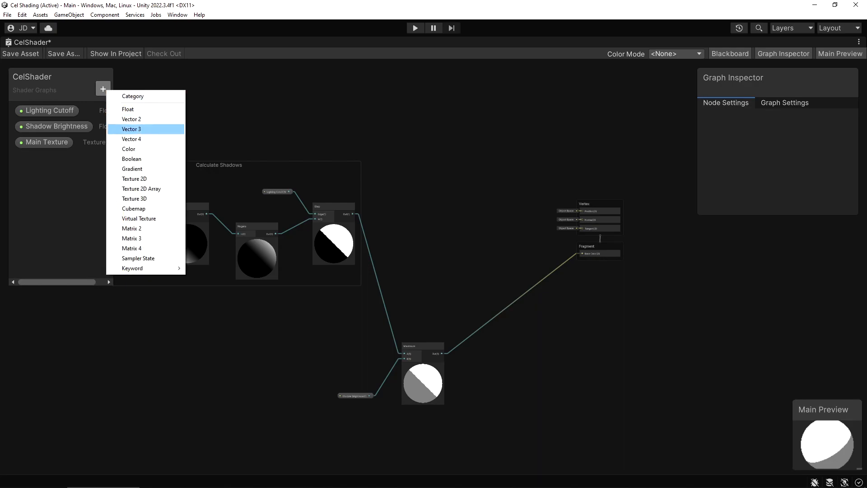
mouse_move(129, 149)
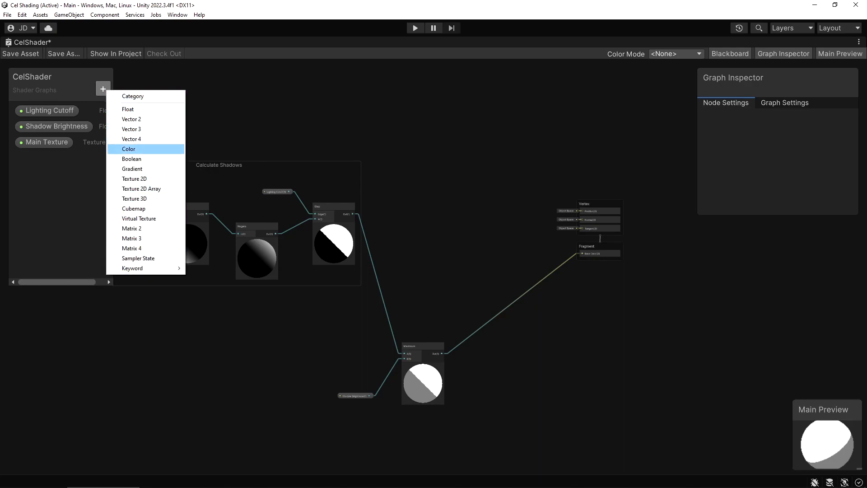
- Add a Color property with a white default colour
left_click(128, 149)
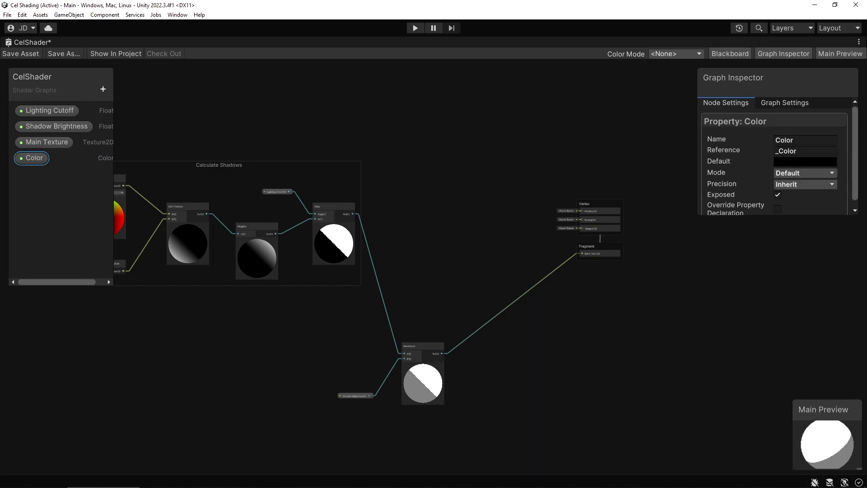
left_click(805, 161)
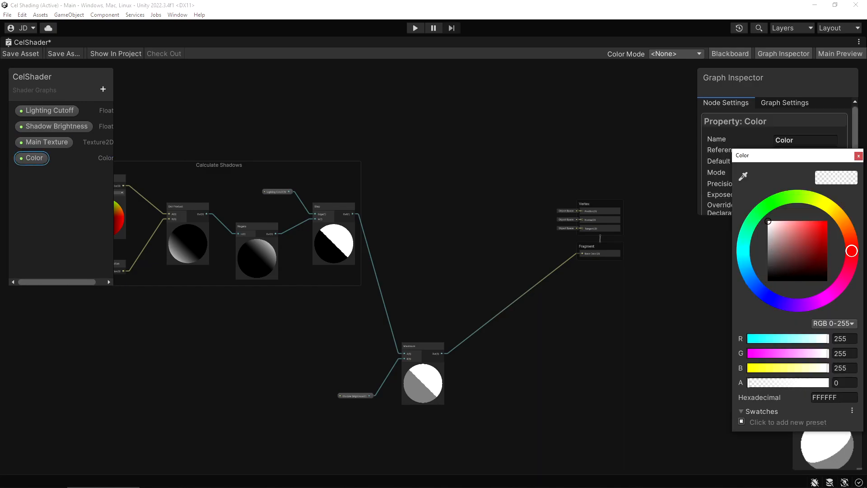
left_click(859, 155)
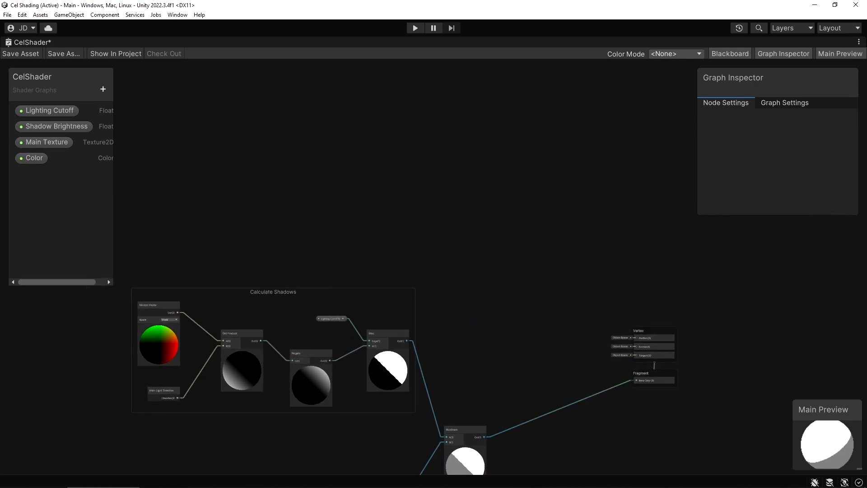
- Sample the Main Texture property through a Sample Texture 2D node
left_click(47, 142)
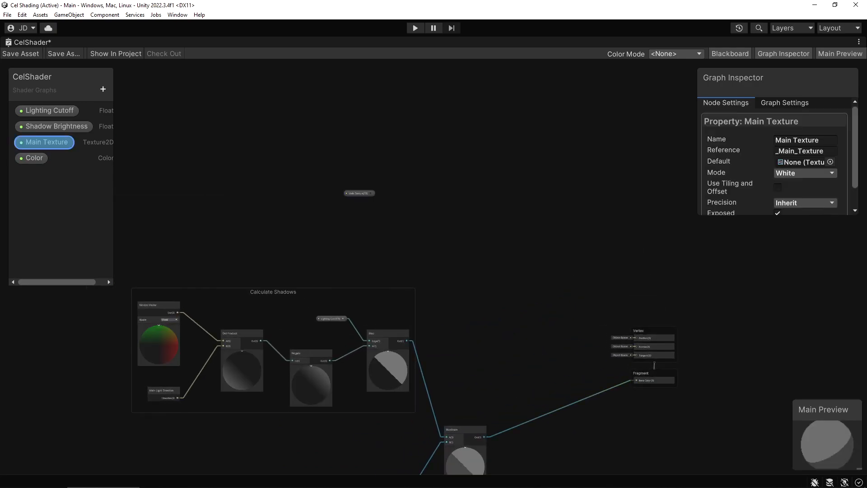
type("sample")
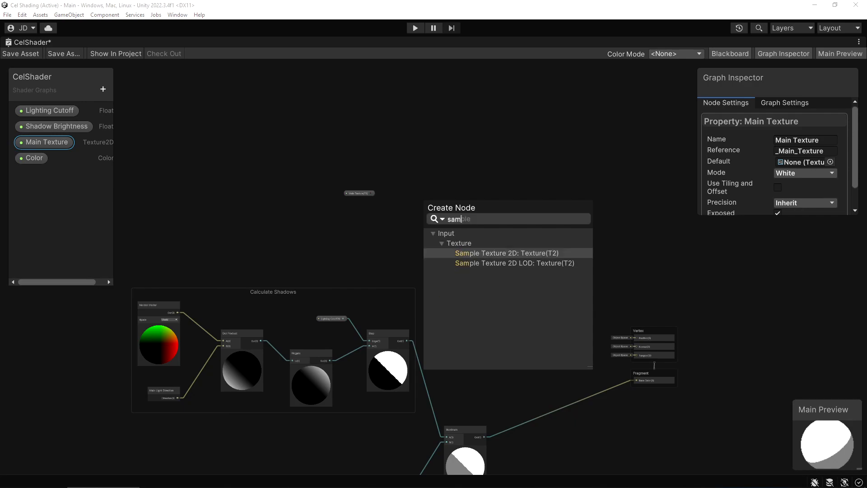
left_click(496, 253)
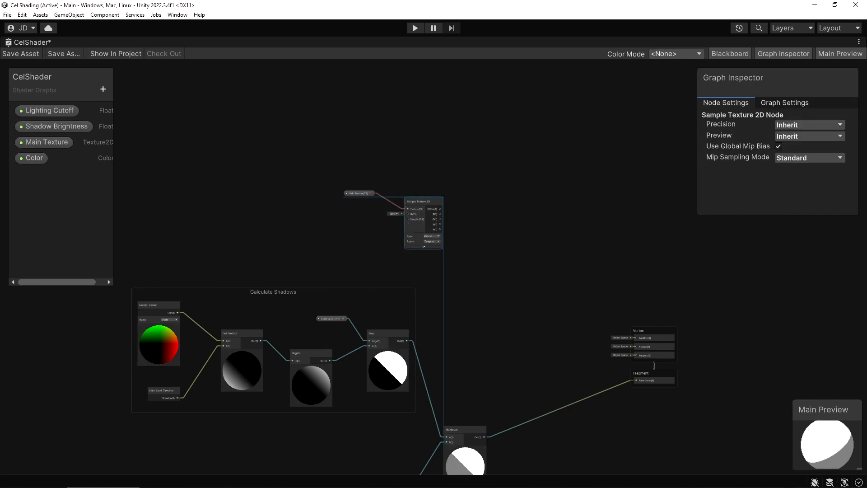
- Multiply the sampled texture by the Color property, save, and select the Rogue material
left_click(34, 158)
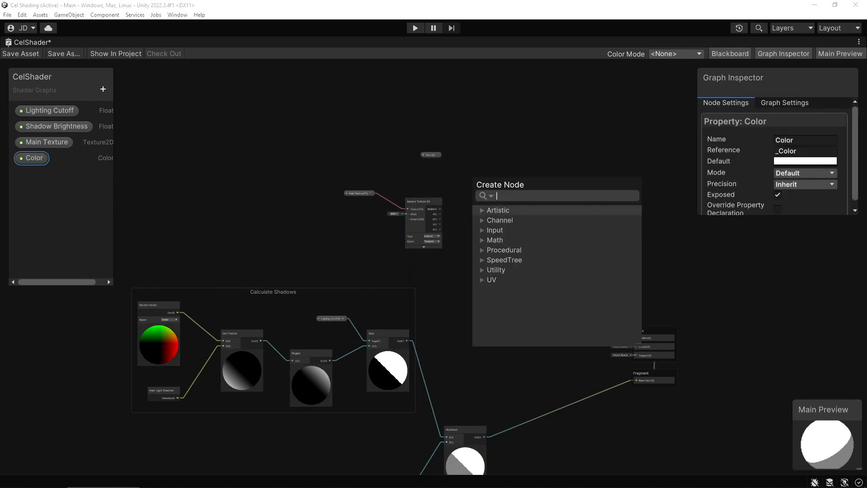
type("multiply")
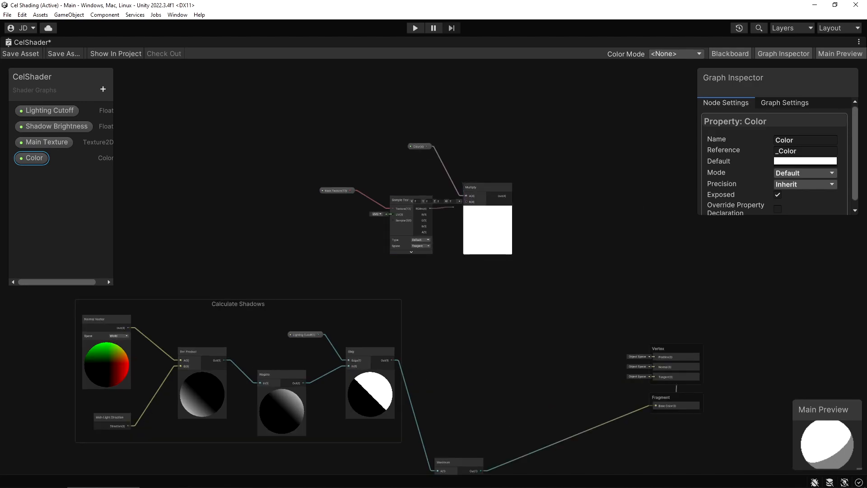
left_click(487, 172)
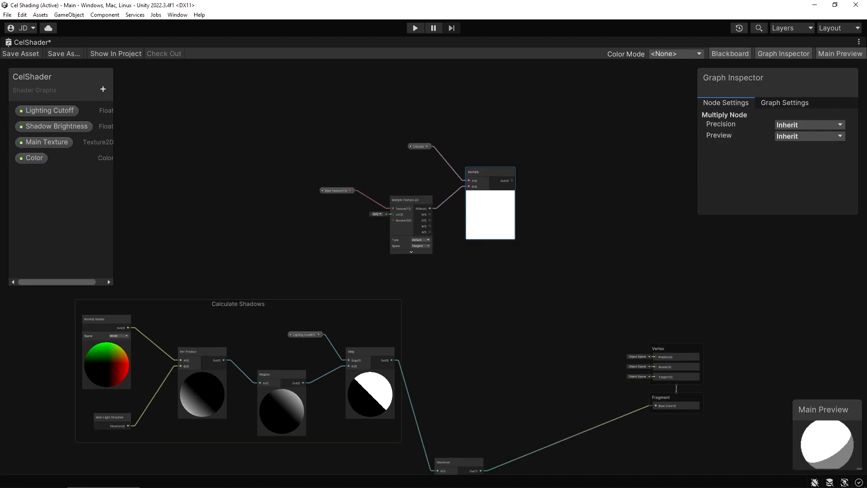
left_click(489, 172)
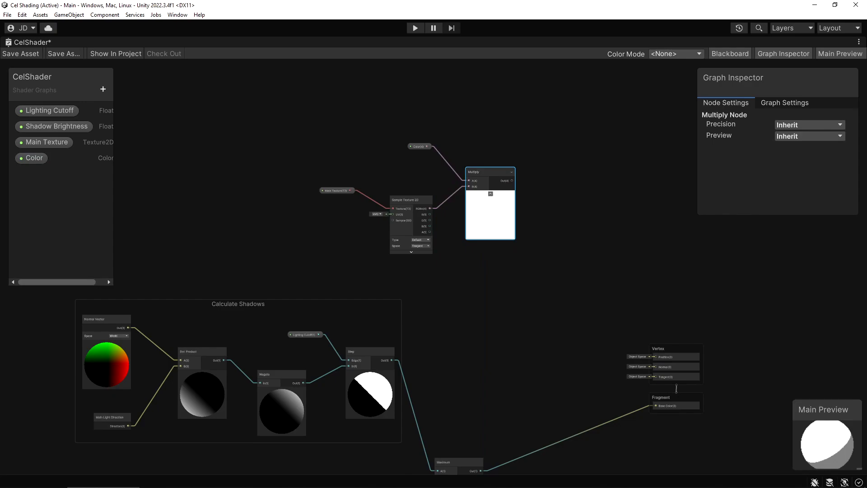
left_click(489, 172)
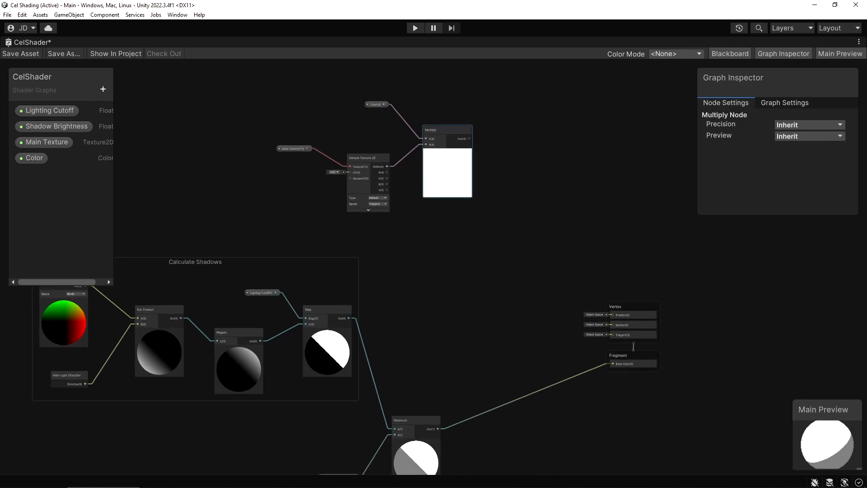
left_click(415, 420)
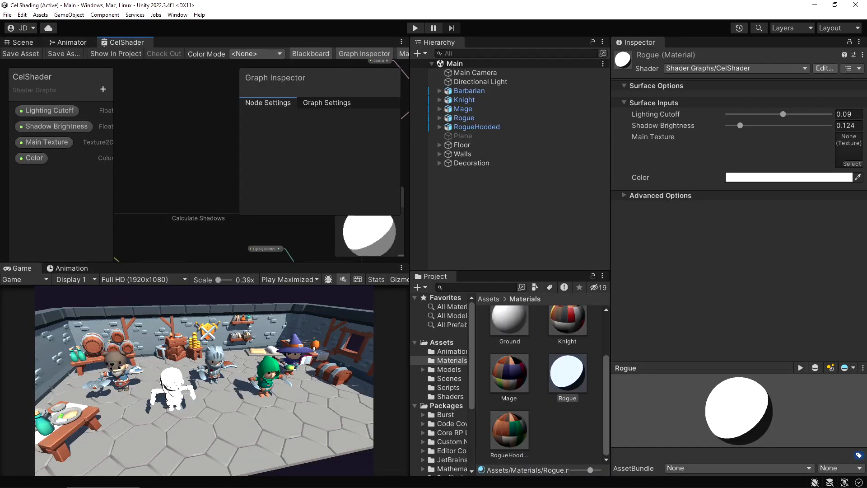
- Assign the rogue texture as Main Texture, test an orange tint, reset Color to white and set Shadow Brightness 0.531
left_click(20, 42)
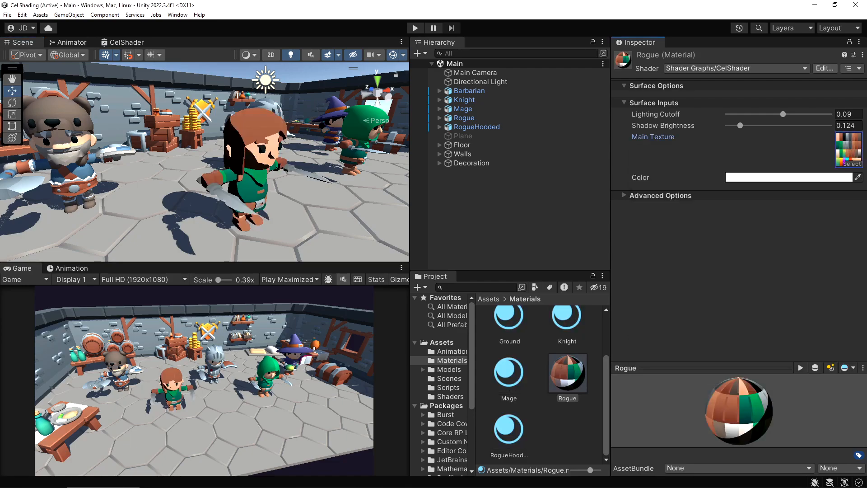
left_click(790, 177)
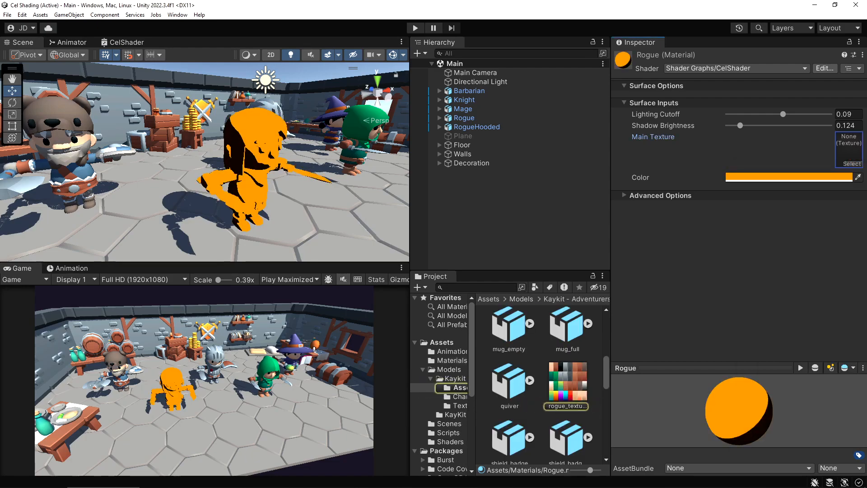
left_click(789, 177)
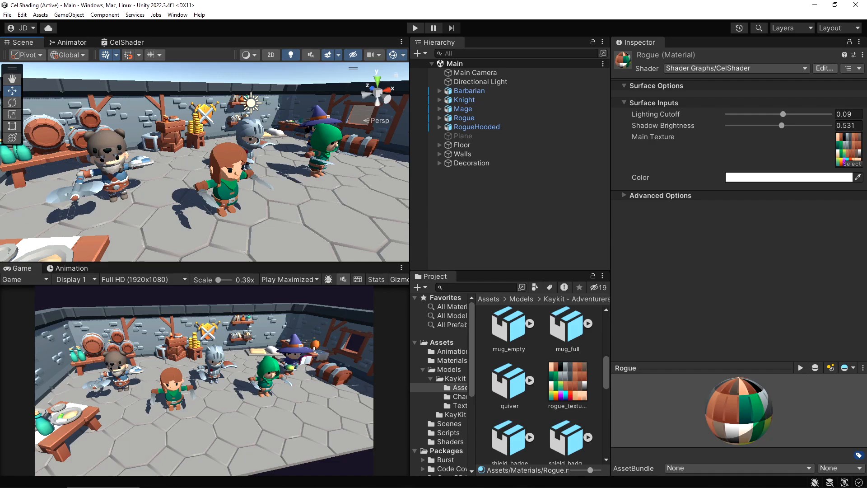
left_click(450, 360)
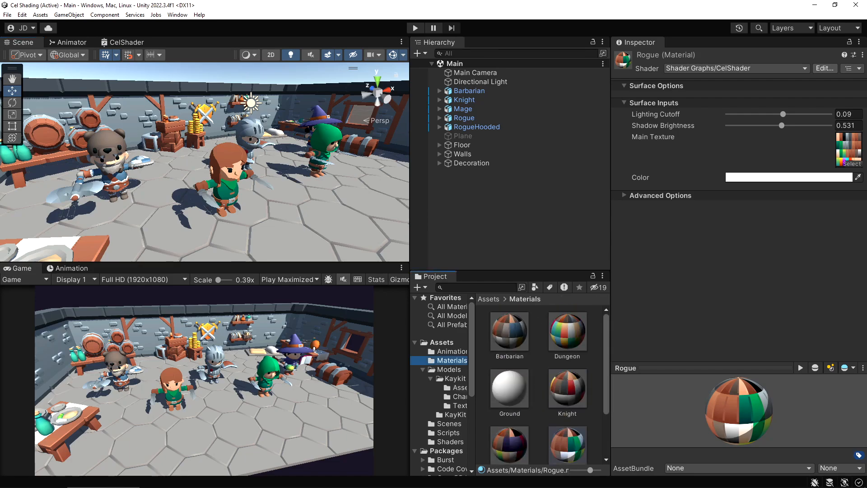
- View the Water material's wave and foam surface inputs in another project
left_click(508, 332)
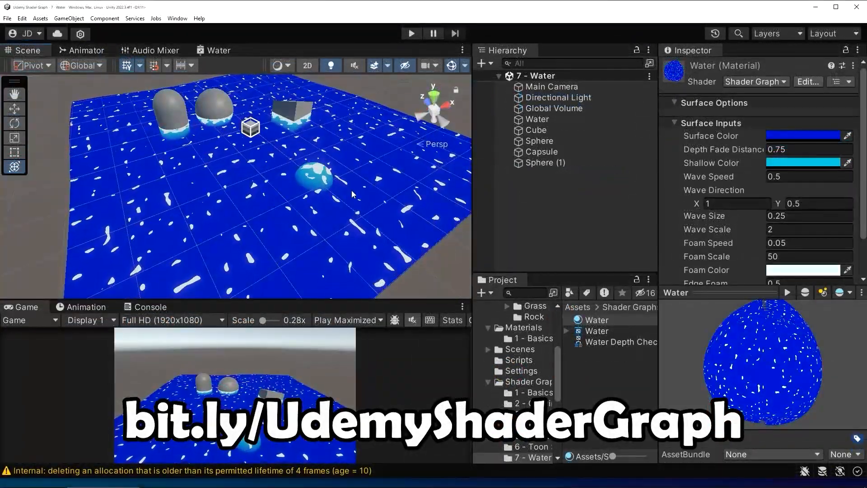
scroll("down", 3)
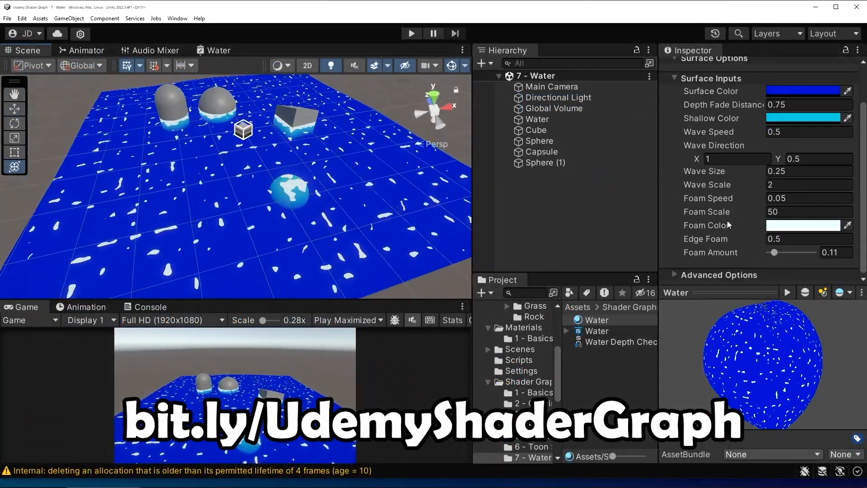